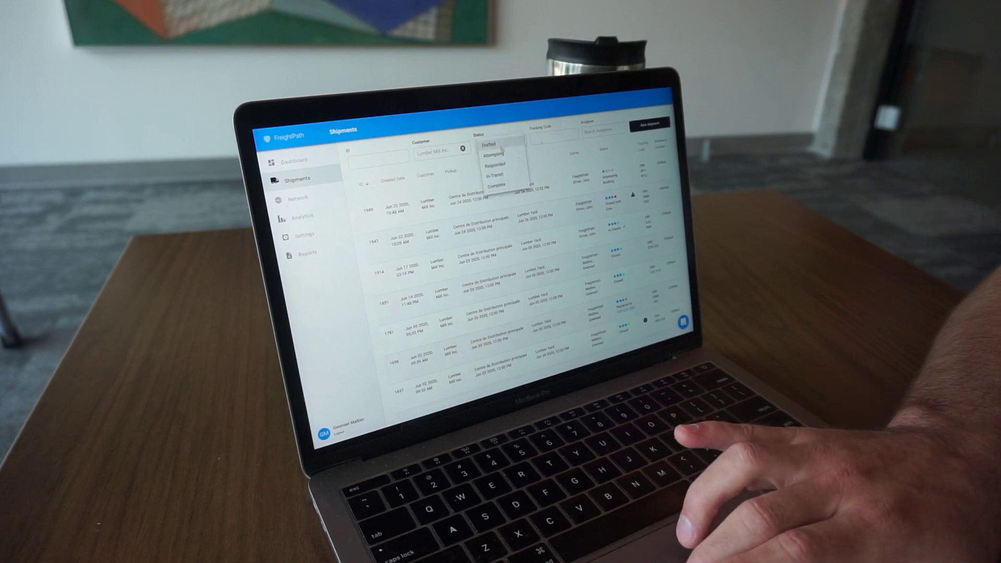
Filter Shipments to In Transit status and view a Lumber Mill Inc. shipment's details.
left_click(500, 176)
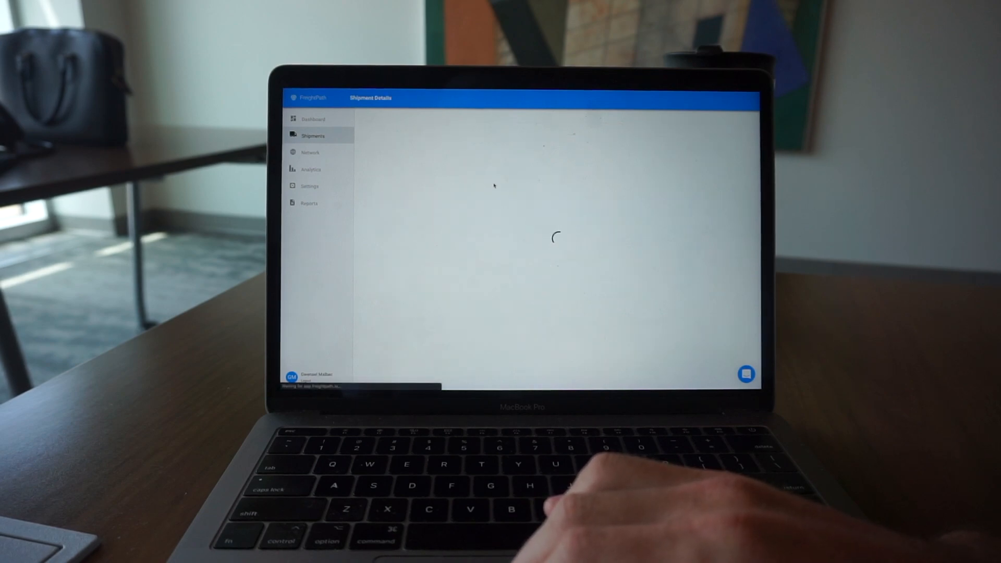
left_click(313, 135)
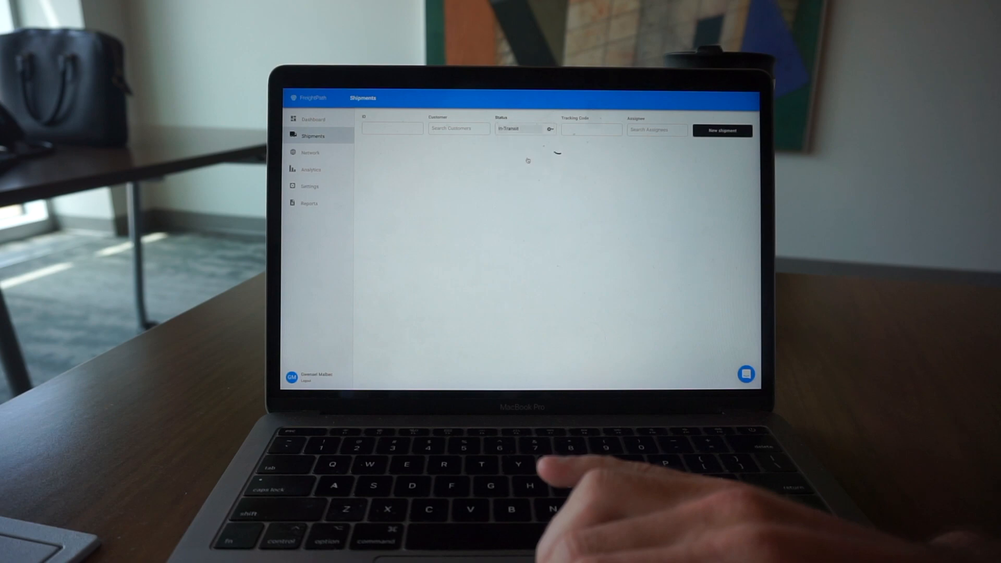
left_click(459, 128)
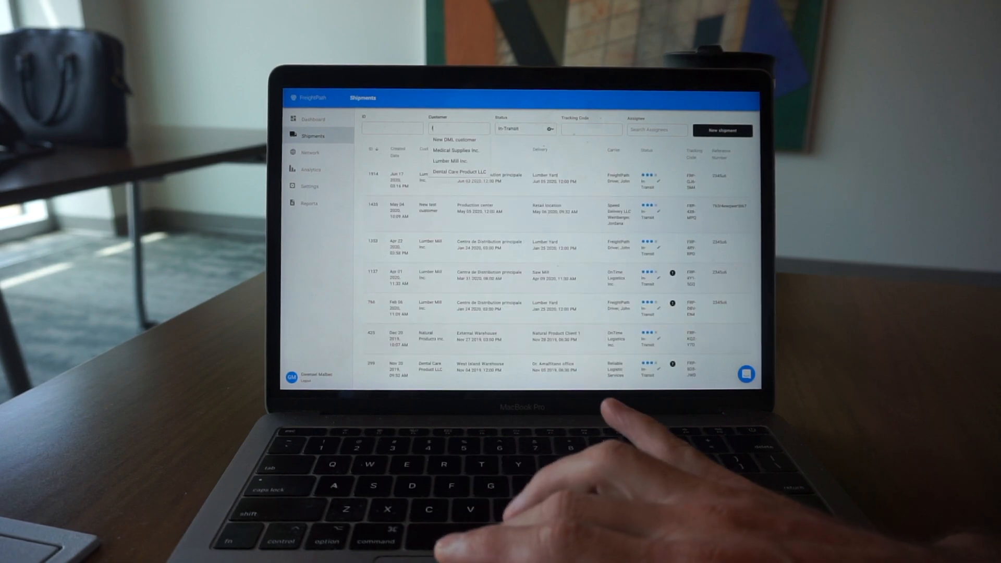
left_click(451, 161)
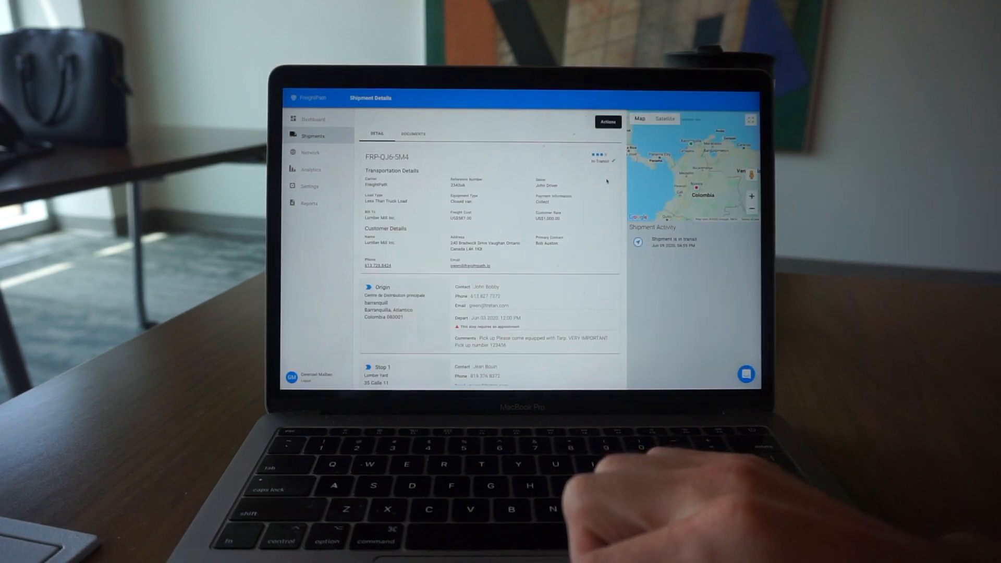
Review the shipment details and Actions menu, then show the Network customer list.
left_click(613, 160)
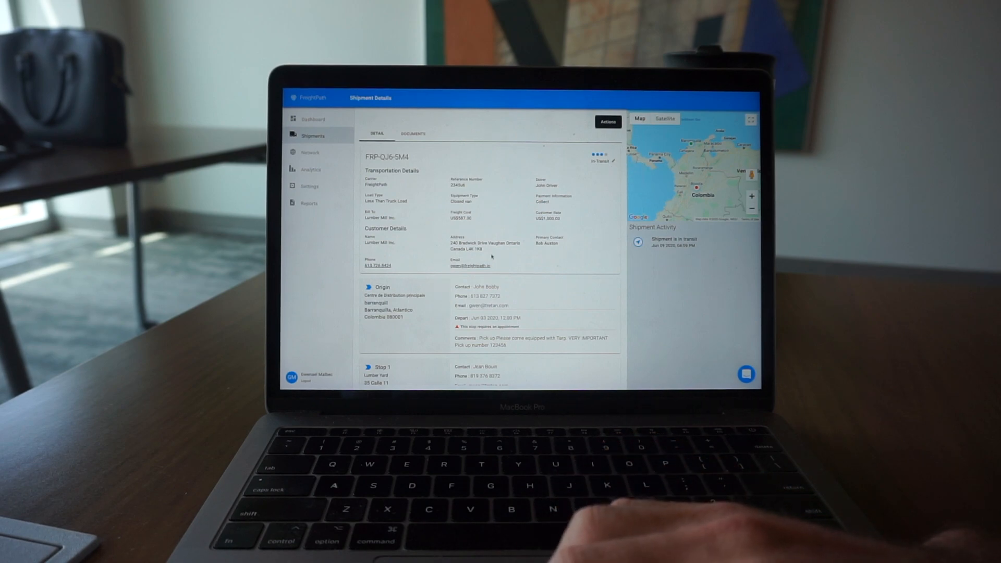
scroll("down", 3)
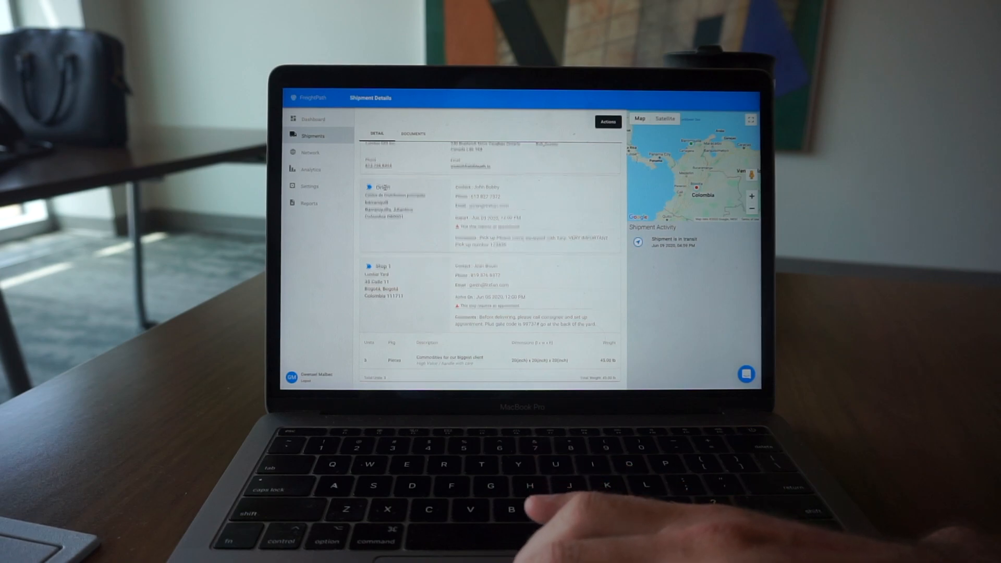
left_click(607, 121)
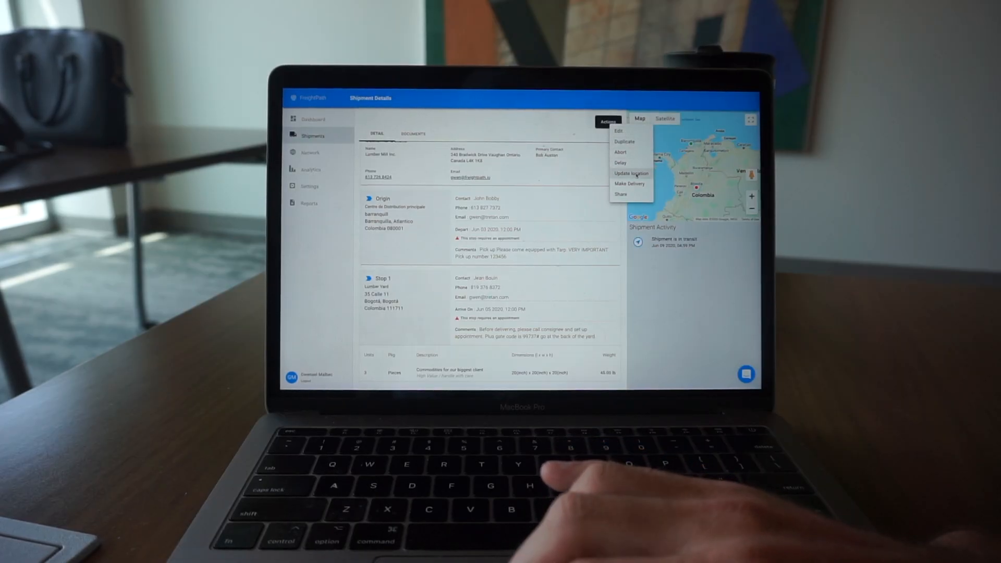
left_click(631, 173)
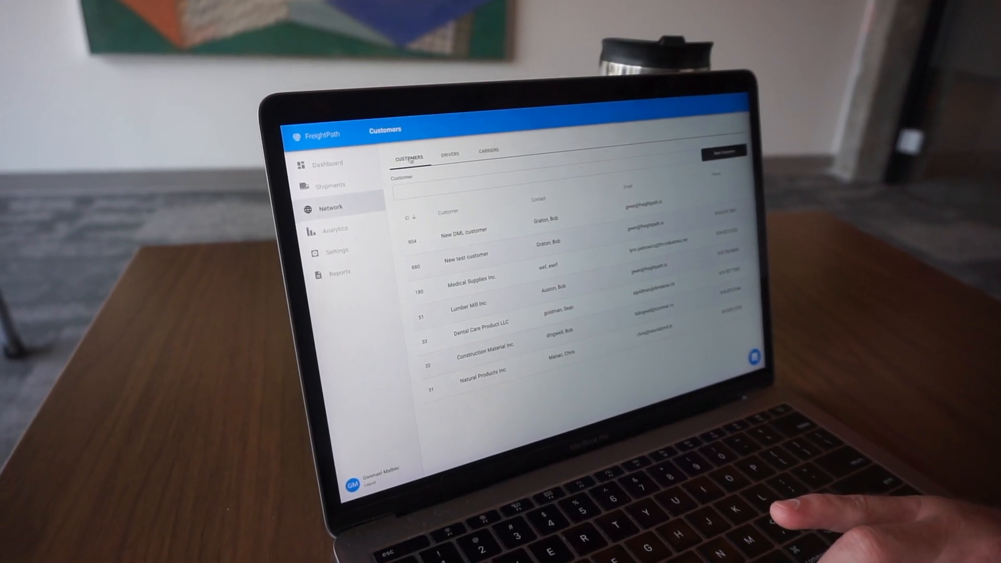
left_click(450, 147)
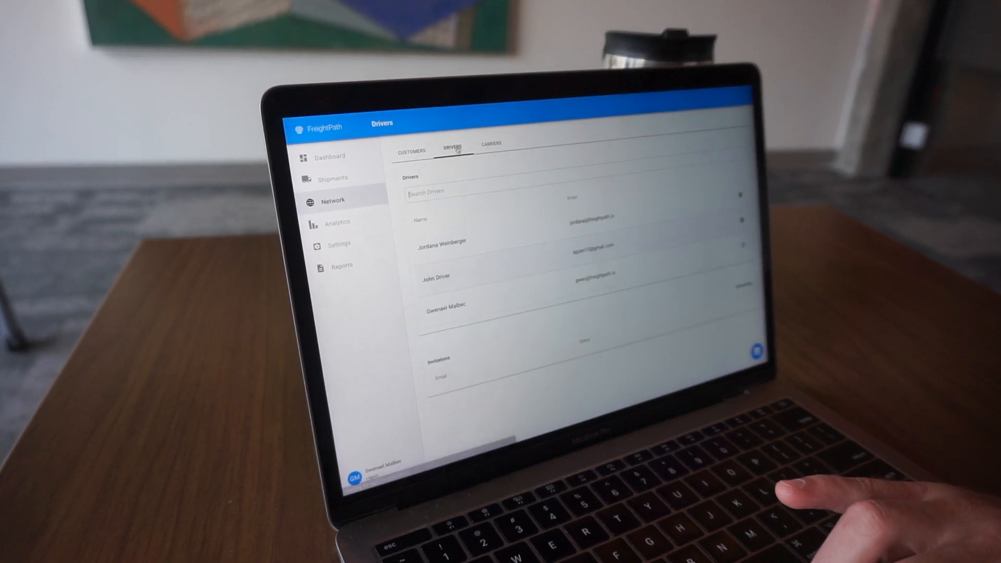
left_click(491, 145)
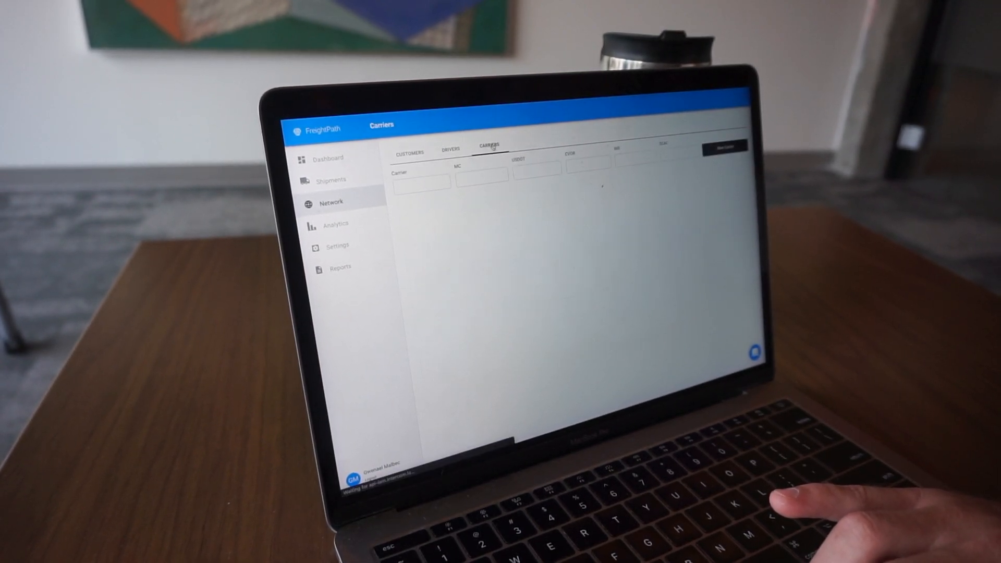
left_click(490, 146)
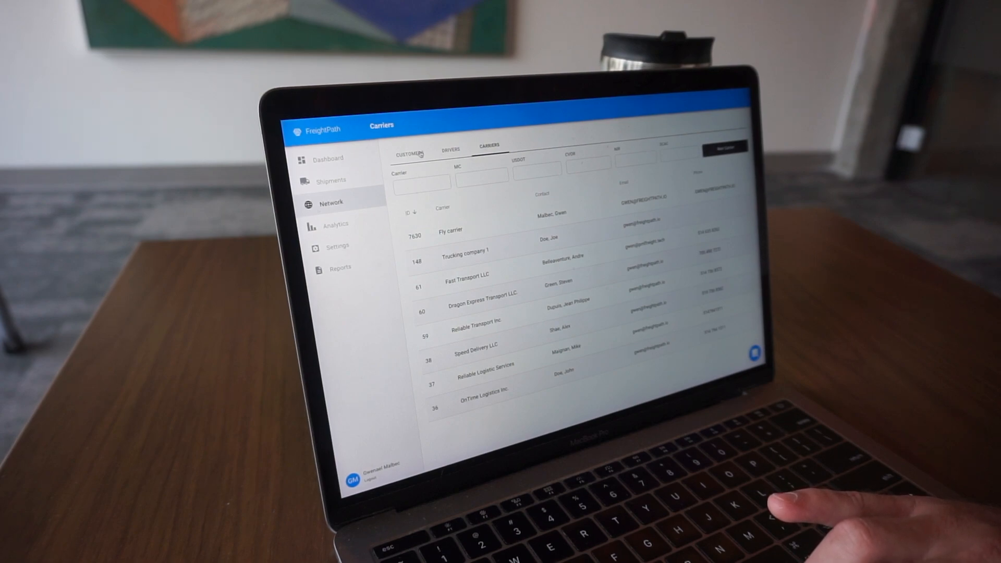
left_click(405, 147)
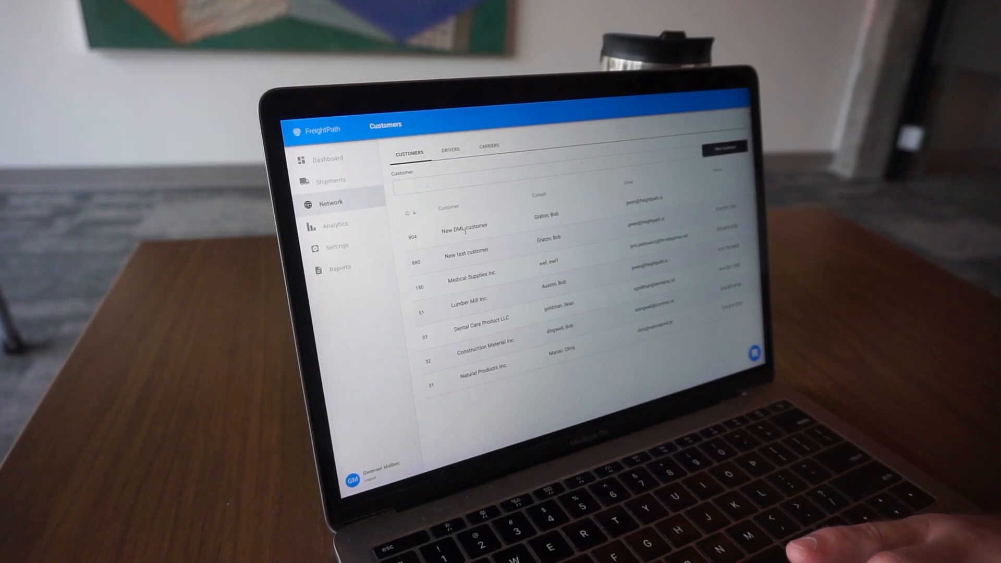
Edit the Lumber Mill Inc. customer and review its contact, address and enabled carriers.
right_click(476, 303)
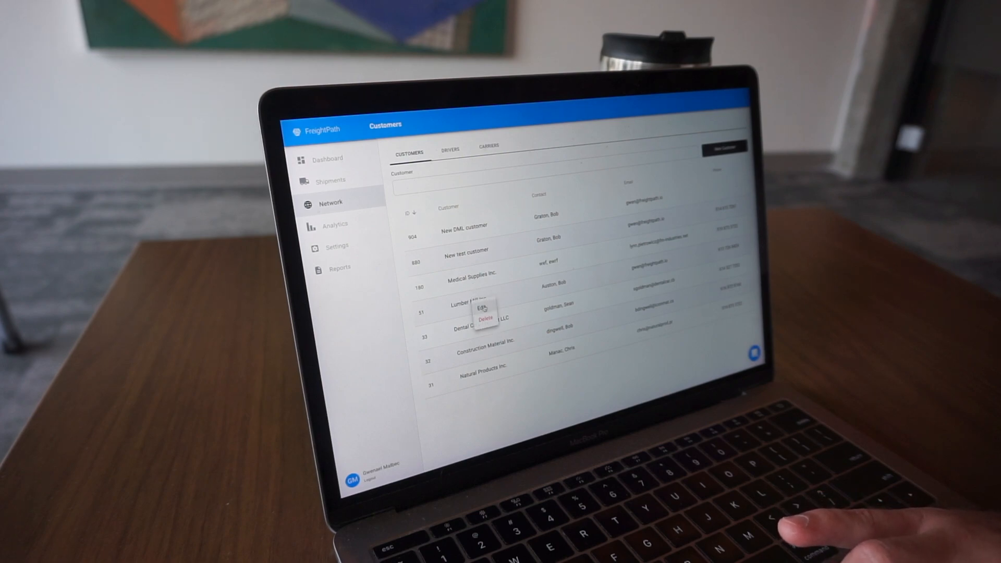
left_click(477, 309)
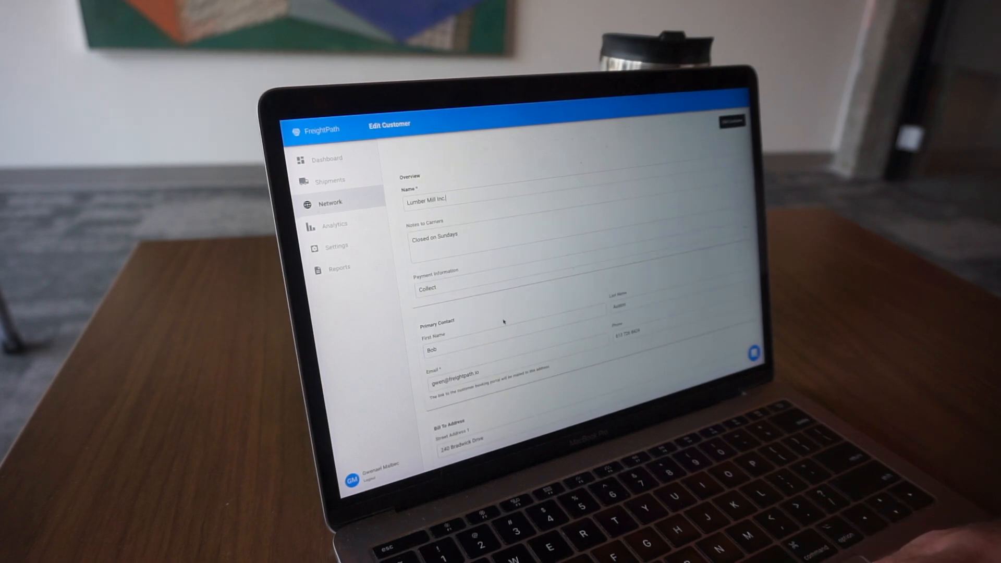
scroll("down", 3)
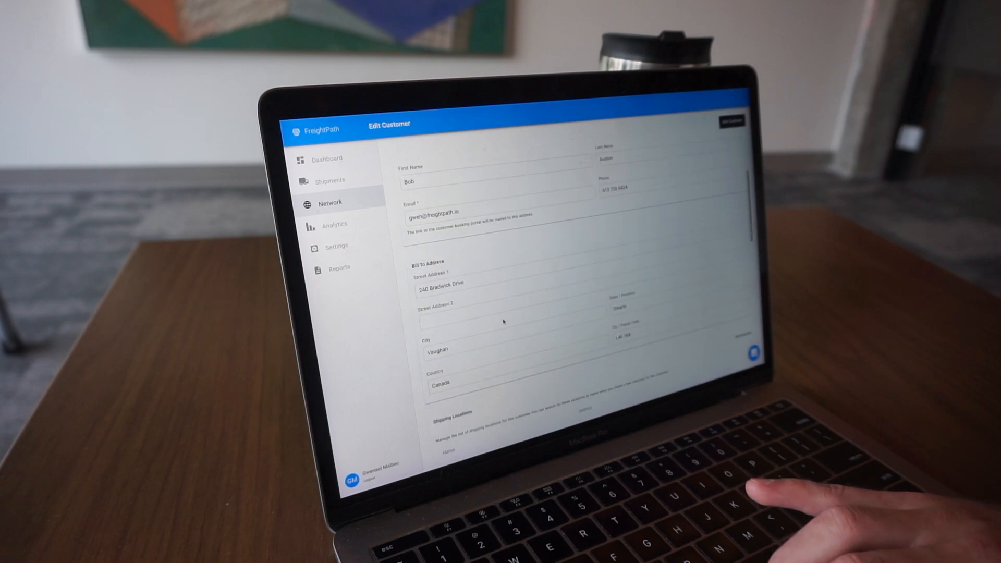
scroll("down", 3)
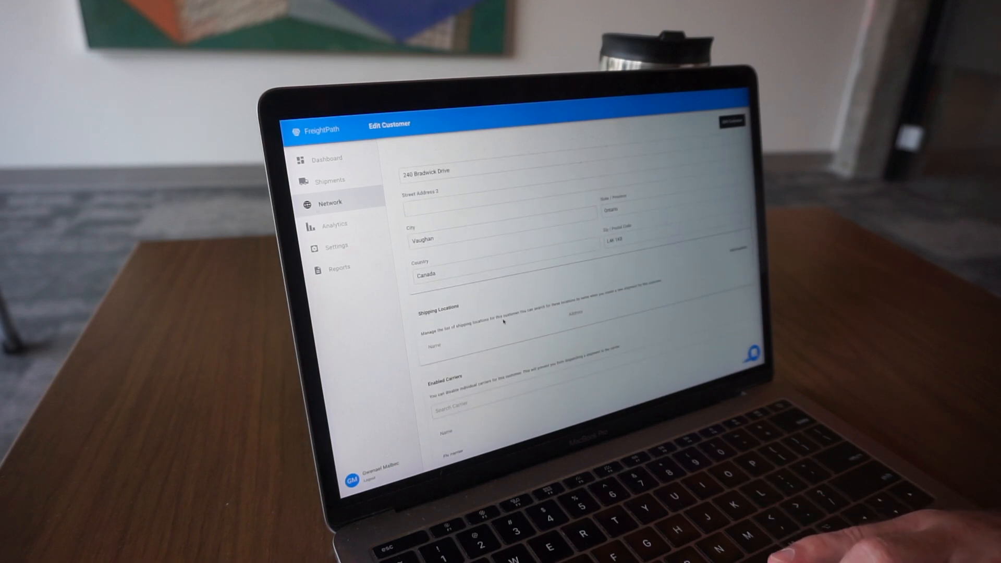
scroll("down", 3)
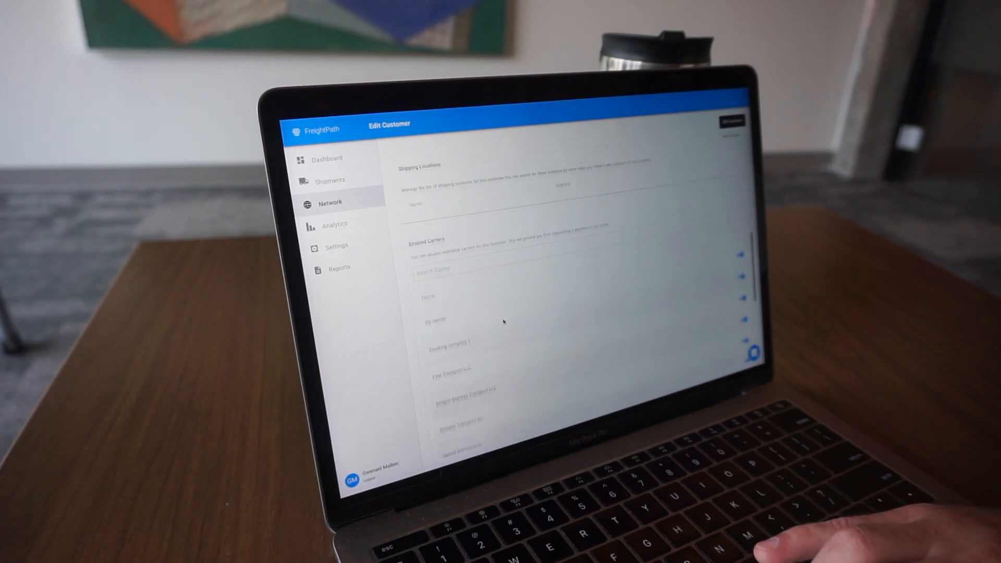
scroll("up", 3)
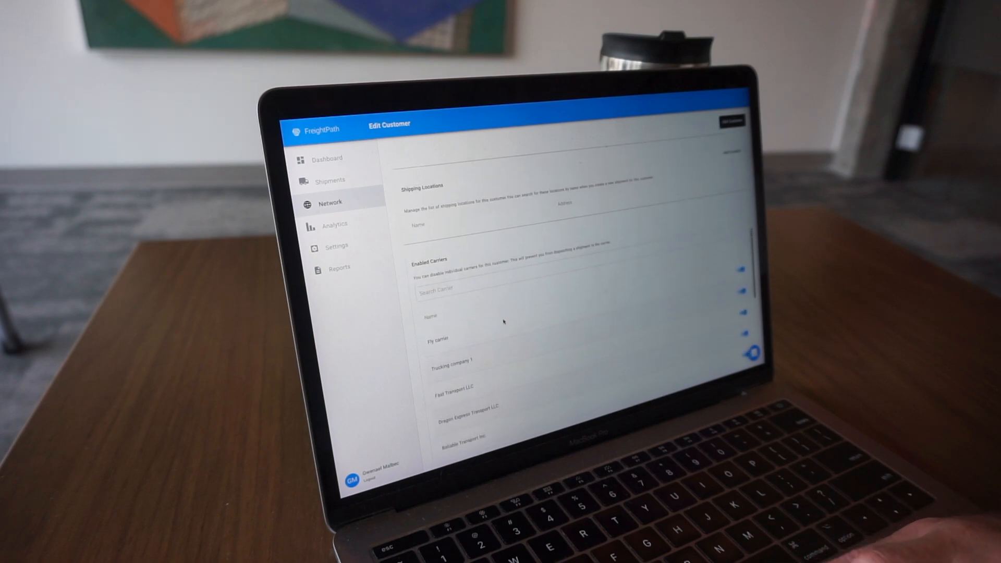
scroll("up", 3)
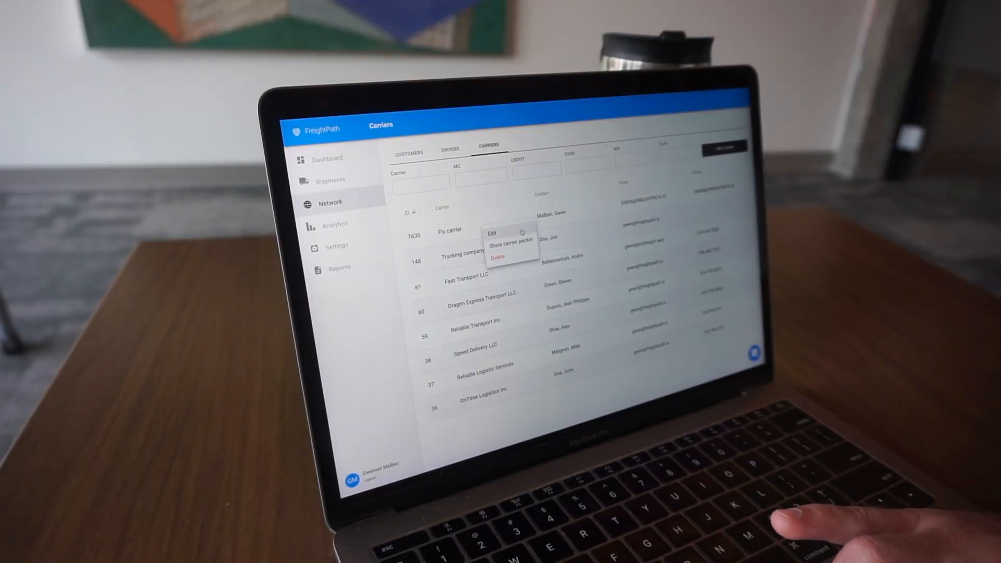
Edit the carrier and review its details form.
left_click(492, 233)
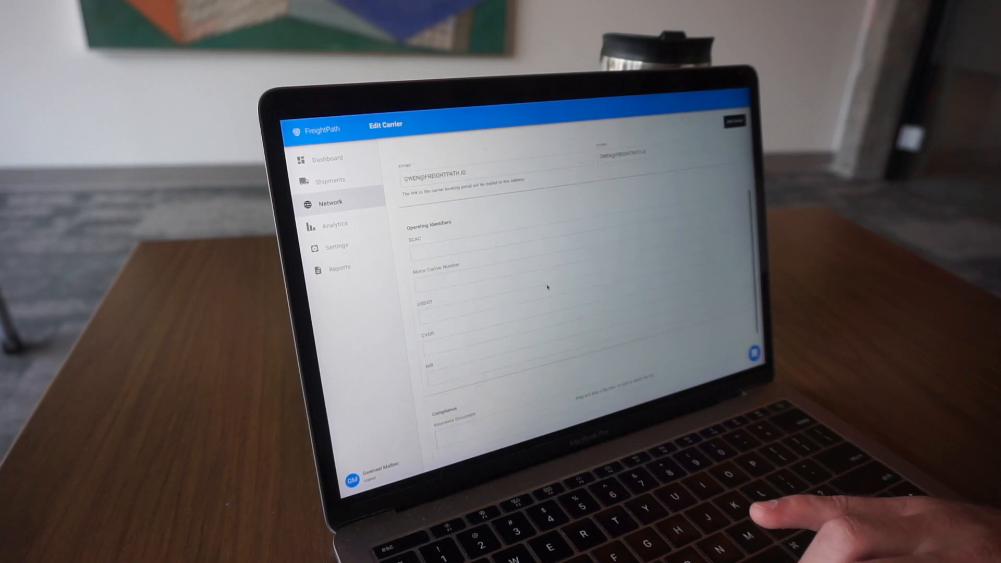
scroll("down", 3)
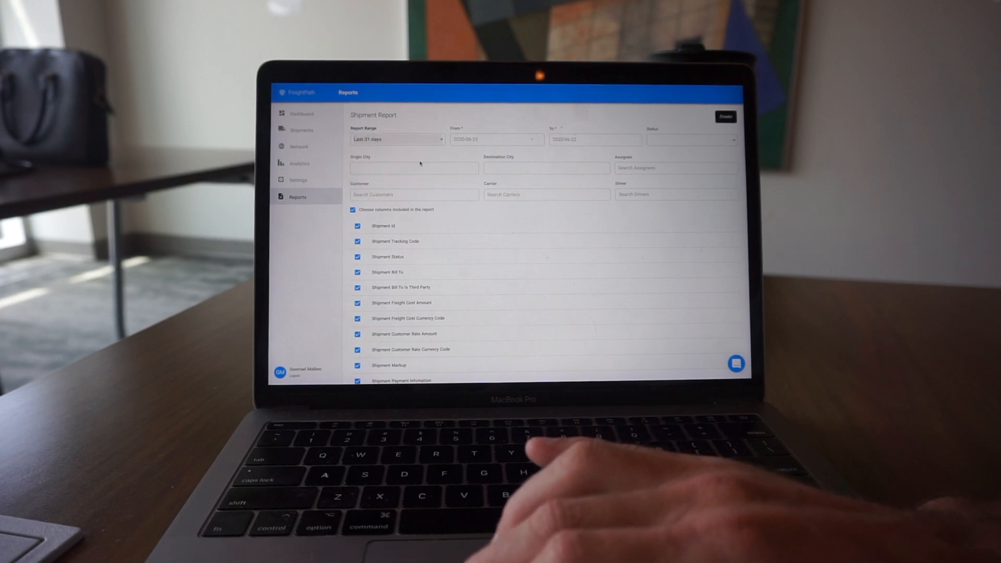
Filter the Shipment Report to Complete status and a chosen carrier.
left_click(692, 139)
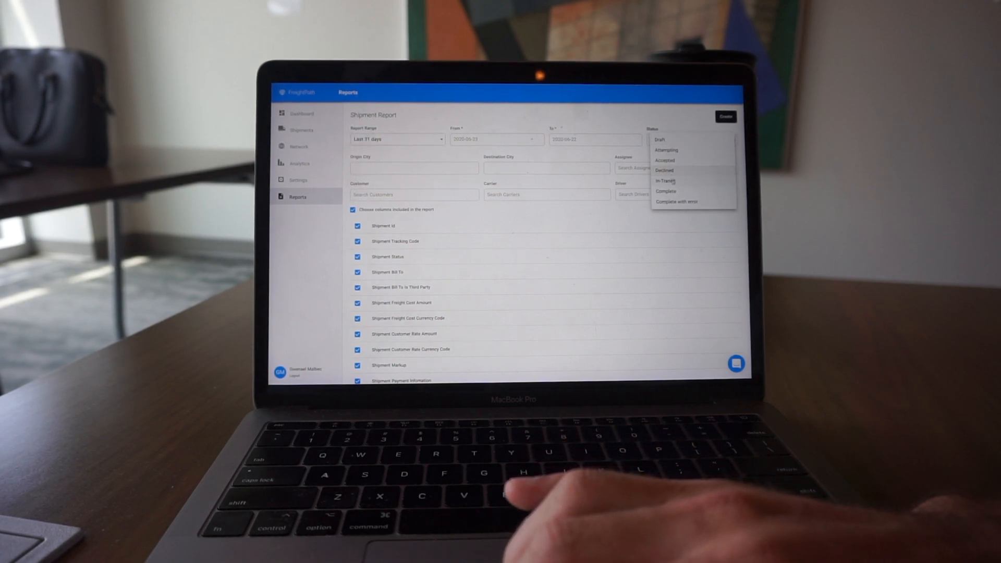
left_click(666, 191)
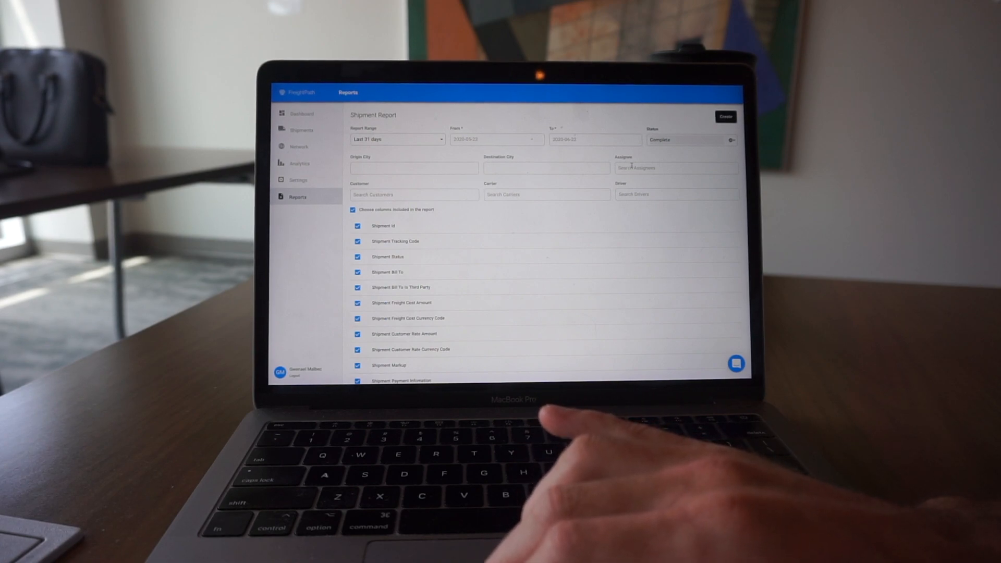
type("s")
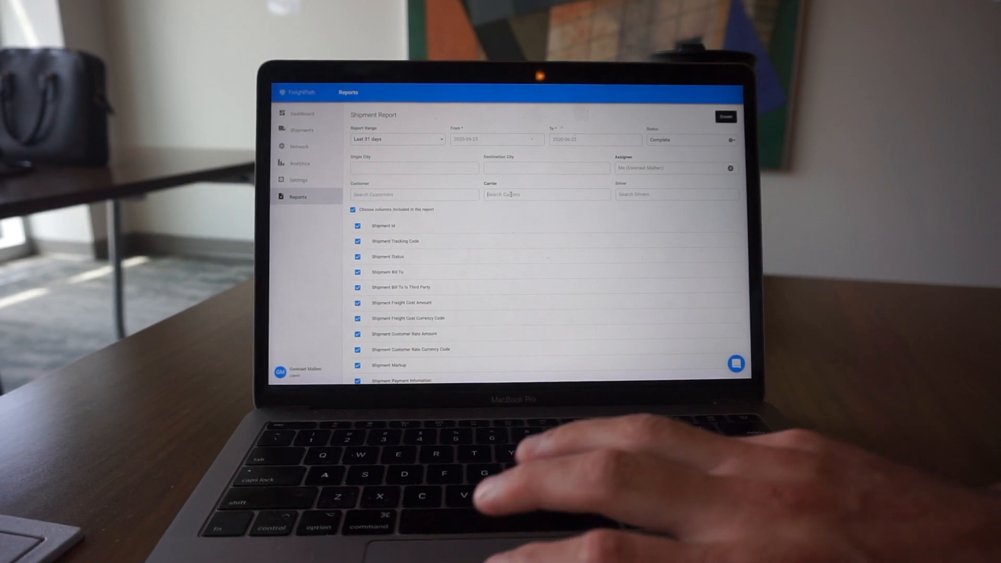
left_click(545, 194)
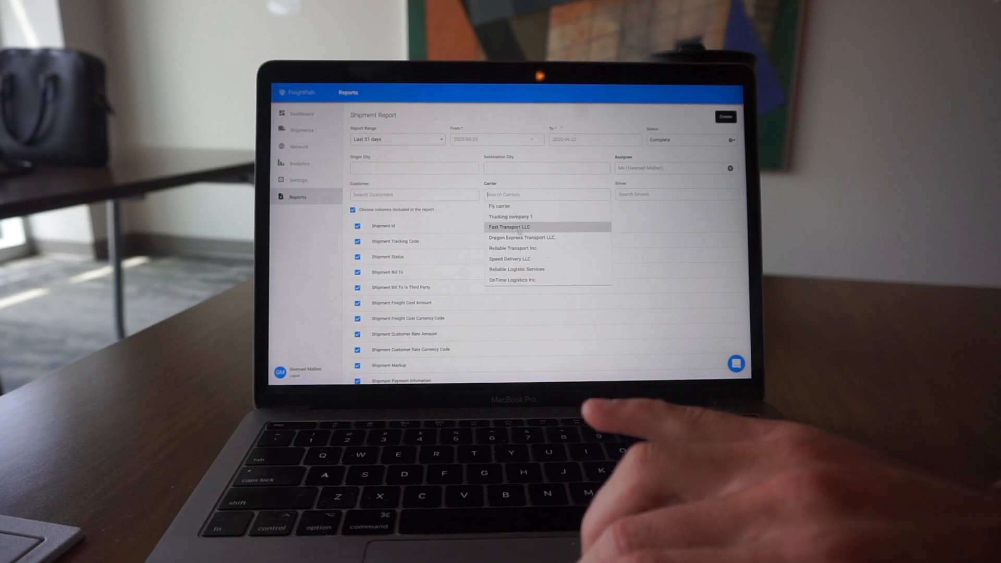
left_click(510, 258)
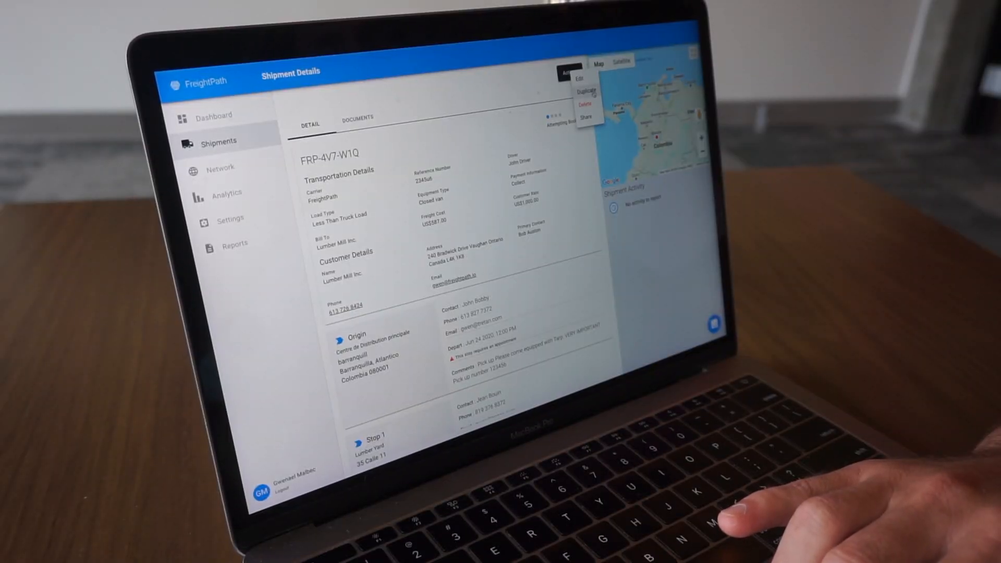
Duplicate the Lumber Mill Inc. shipment, keeping June 24 as the pickup date.
left_click(585, 91)
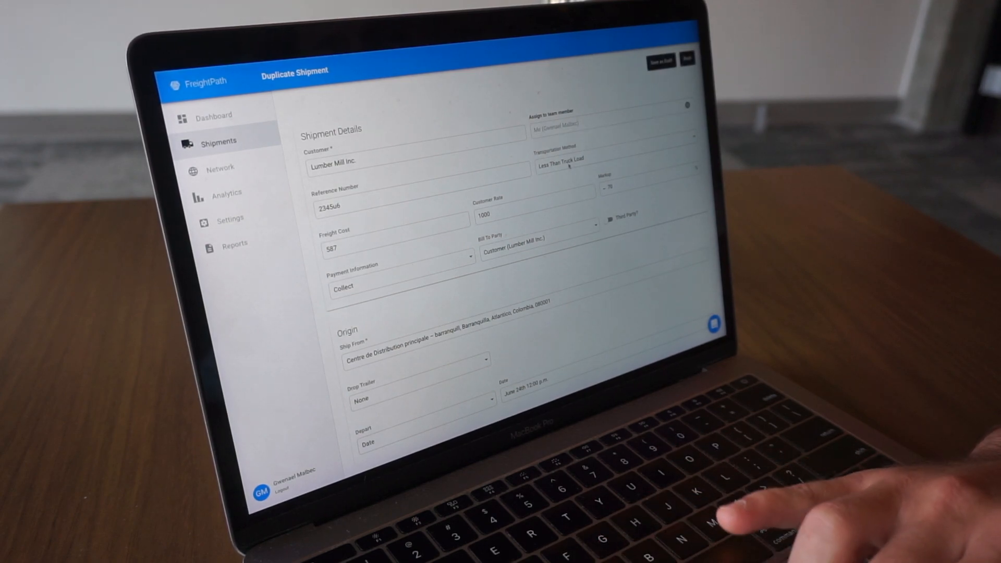
scroll("down", 3)
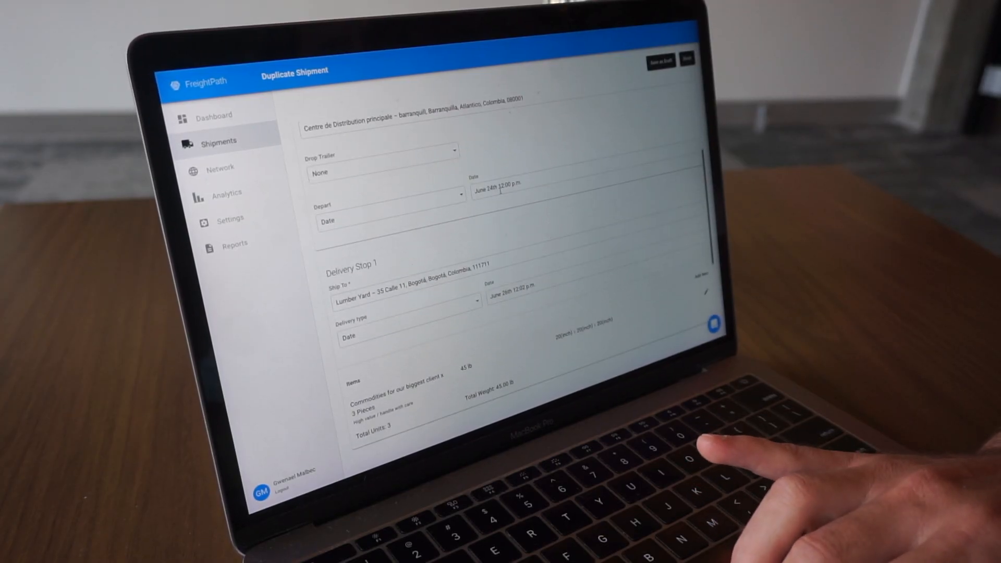
left_click(499, 187)
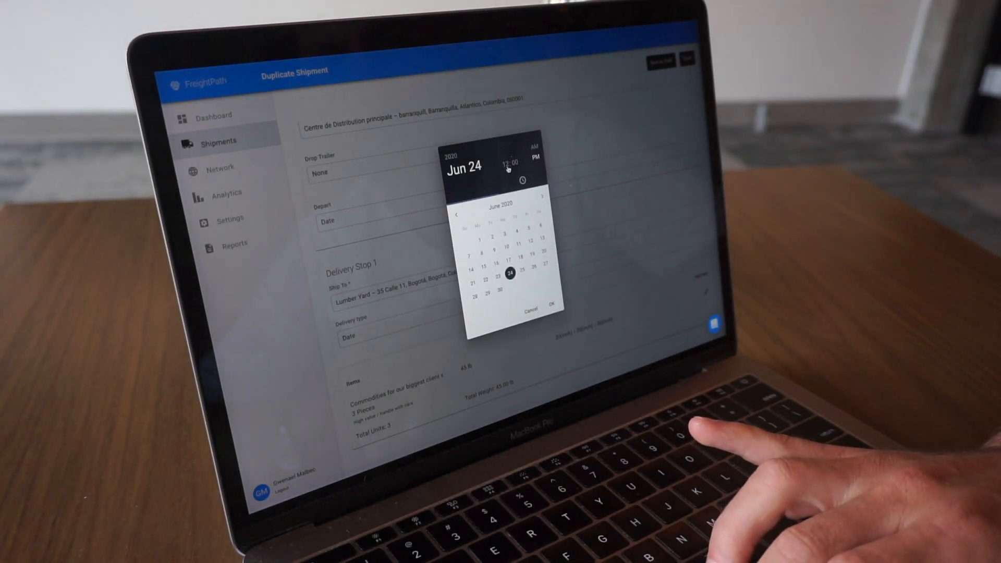
left_click(554, 304)
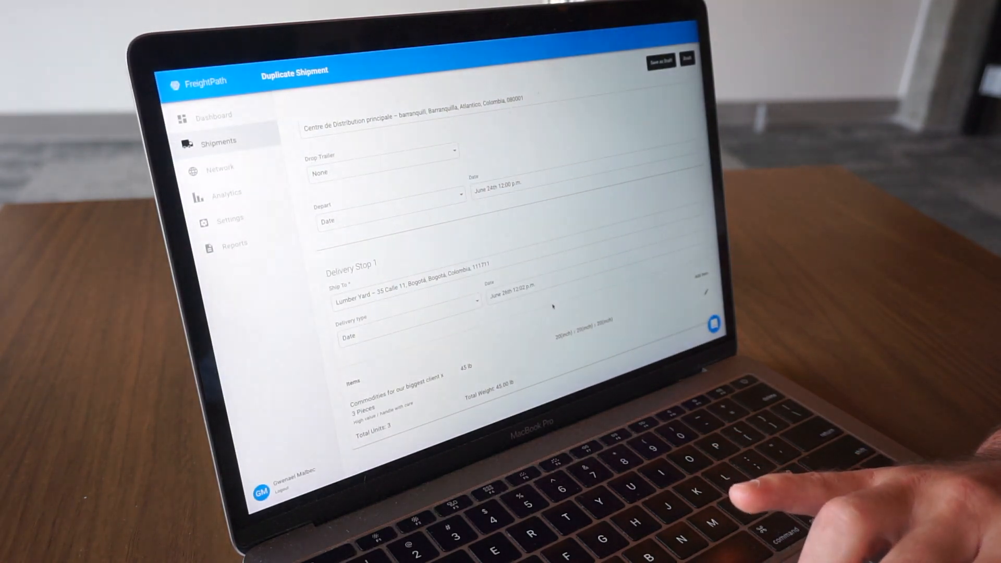
Review the load item and start choosing a driver in Dispatch via the availability calendar.
scroll("down", 3)
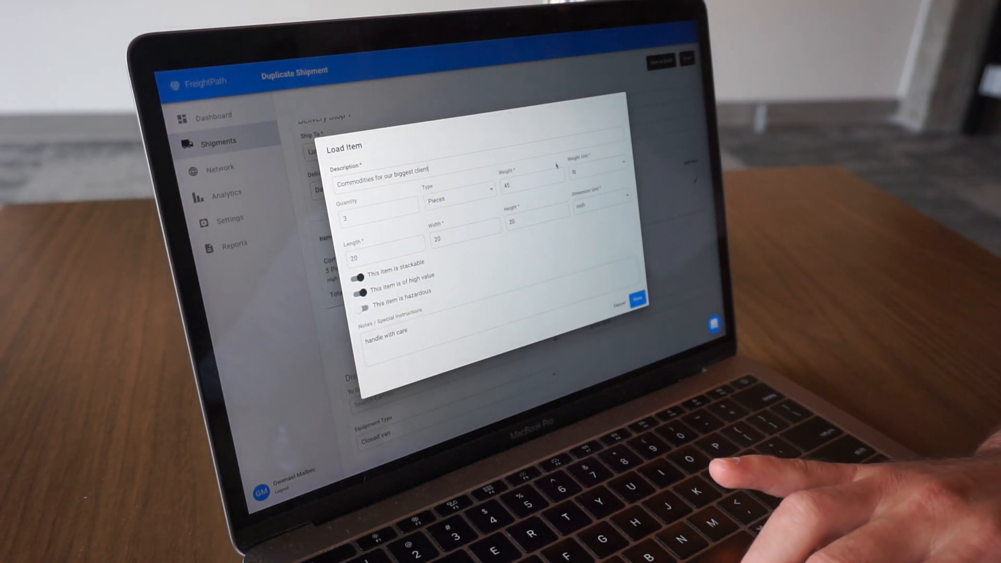
left_click(631, 299)
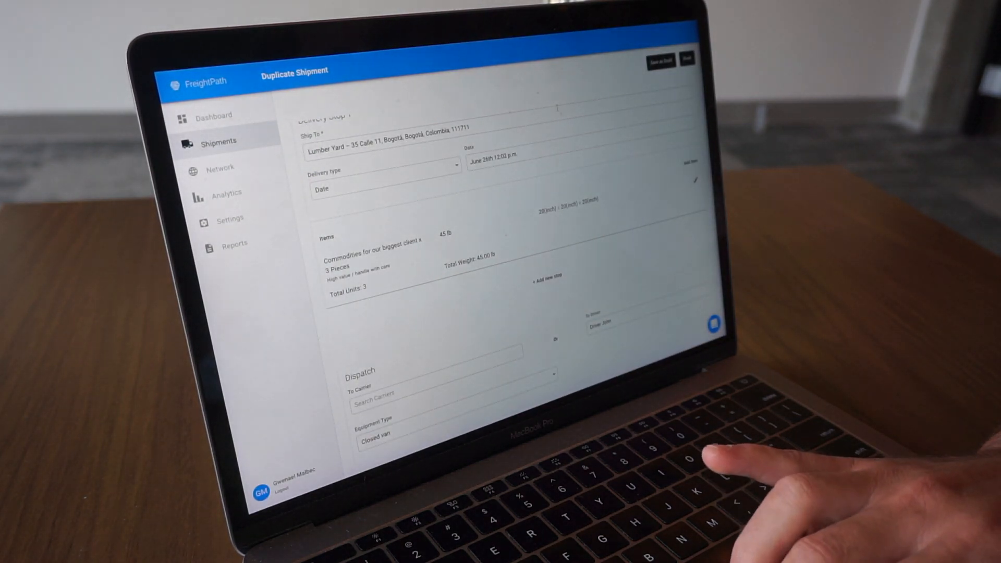
scroll("down", 3)
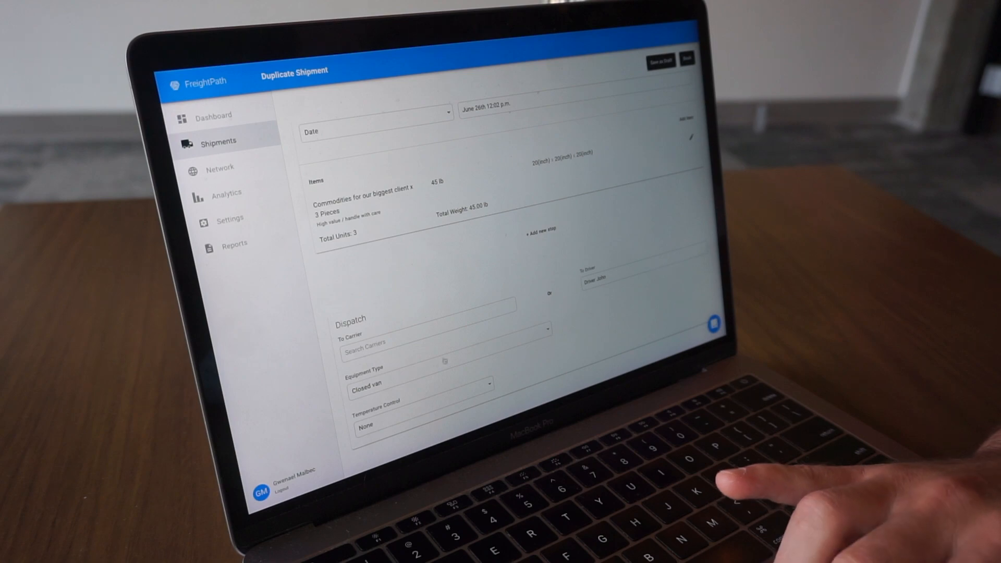
left_click(596, 280)
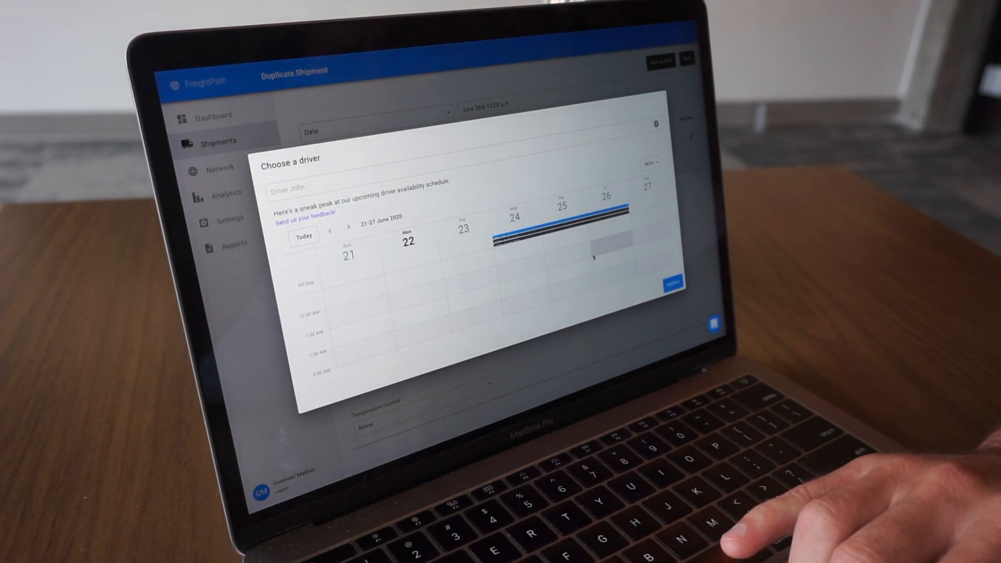
Search for the driver and view the June 2020 schedule with bookings on the 24th–26th.
type("d")
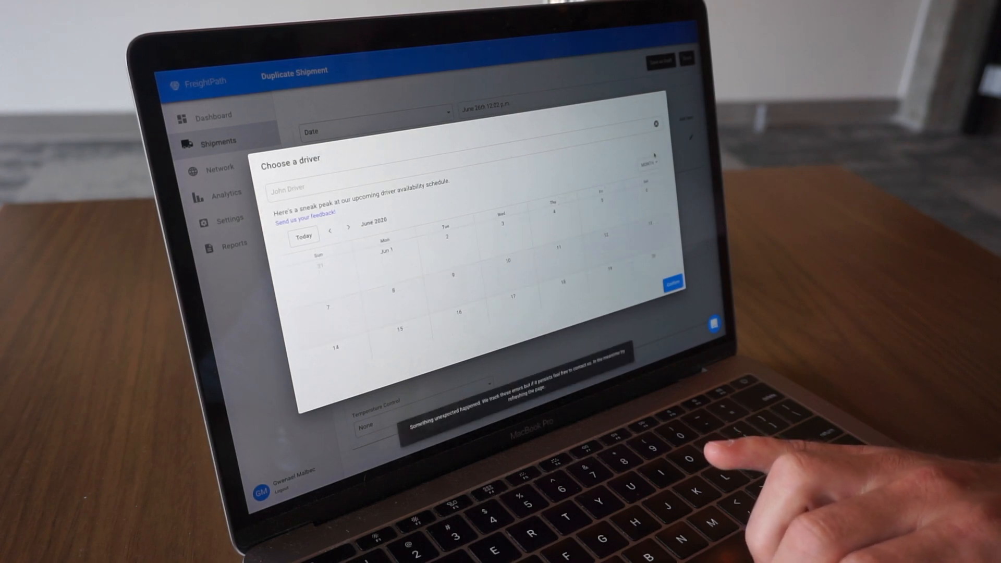
left_click(348, 228)
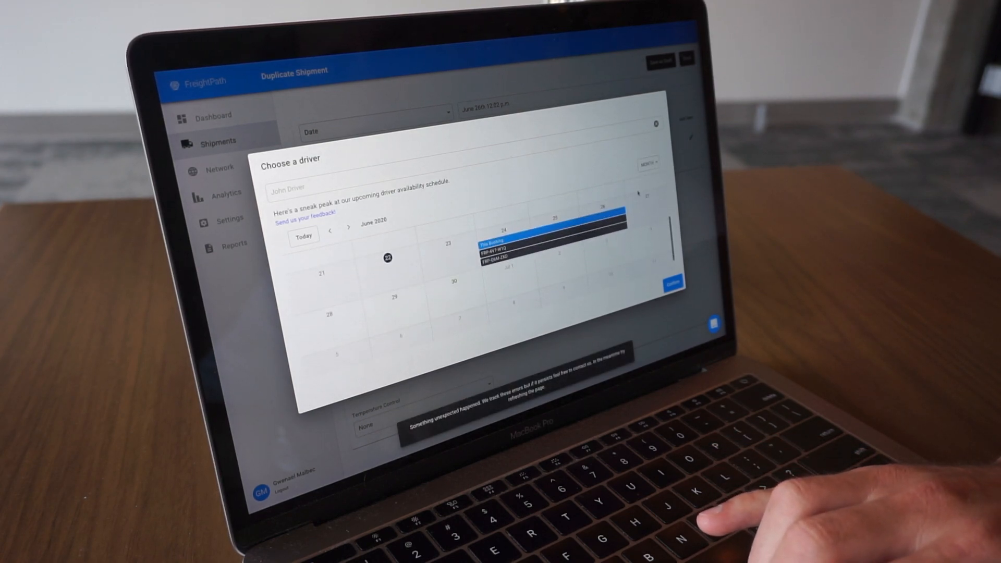